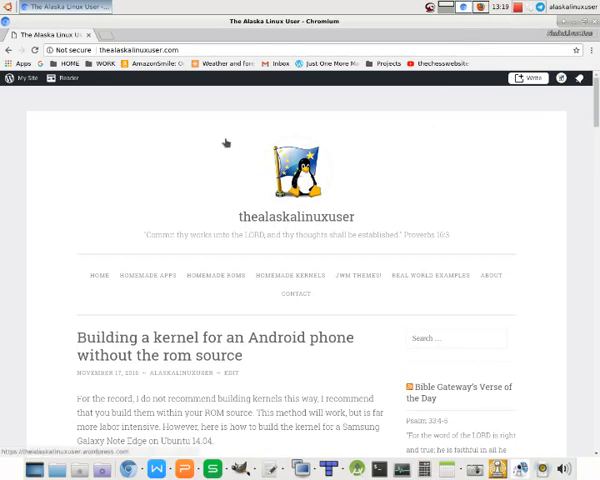
Step: Scroll through the compile folder contents to find where the new folder should go
{"action": "scroll", "scroll_direction": "down", "scroll_amount": 3}
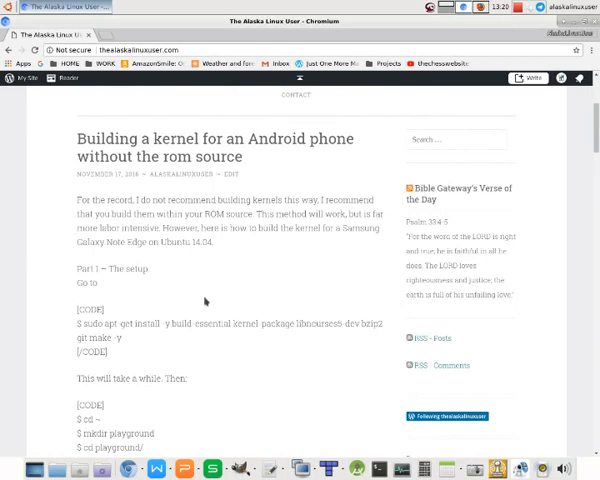
{"action": "scroll", "scroll_direction": "down", "scroll_amount": 3}
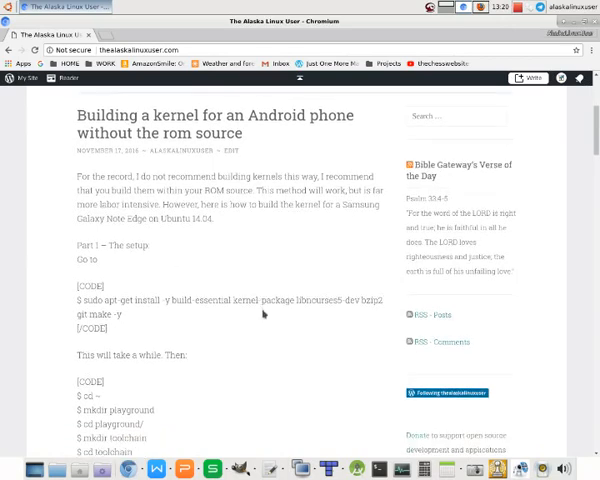
{"action": "scroll", "scroll_direction": "down", "scroll_amount": 3}
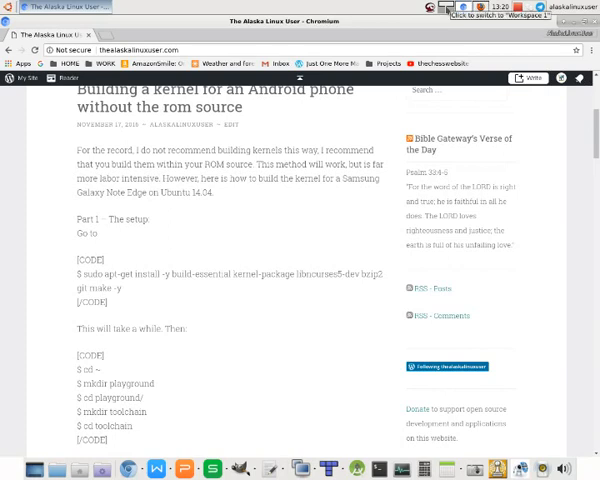
{"action": "mouse_move", "coordinate": [328, 348]}
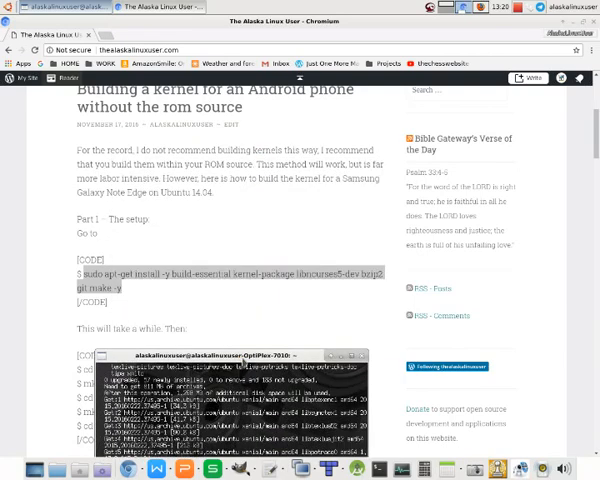
{"action": "scroll", "scroll_direction": "down", "scroll_amount": 3}
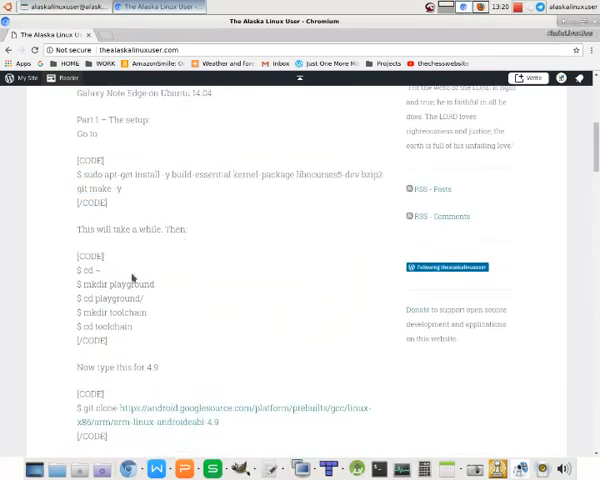
{"action": "scroll", "scroll_direction": "down", "scroll_amount": 3}
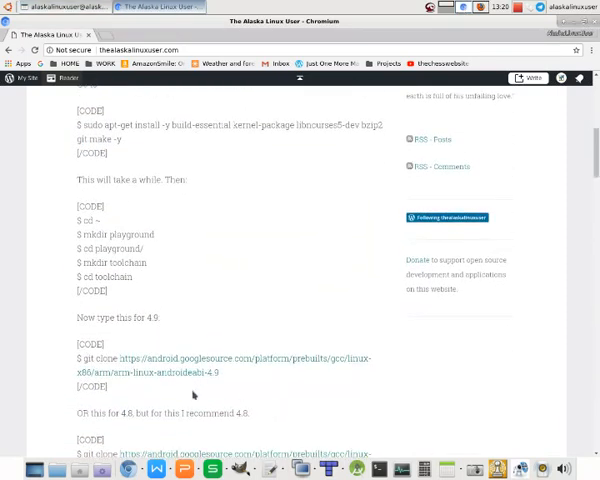
{"action": "scroll", "scroll_direction": "down", "scroll_amount": 3}
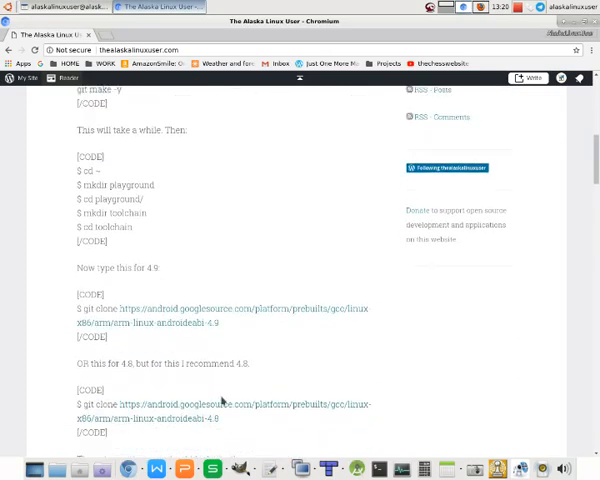
{"action": "mouse_move", "coordinate": [376, 136]}
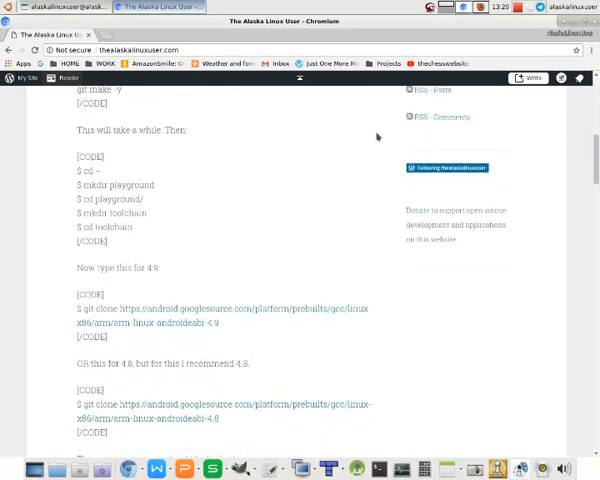
{"action": "mouse_move", "coordinate": [170, 222]}
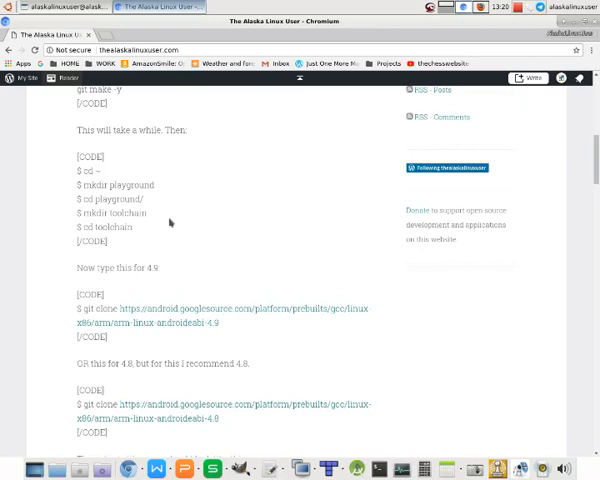
{"action": "scroll", "scroll_direction": "down", "scroll_amount": 3}
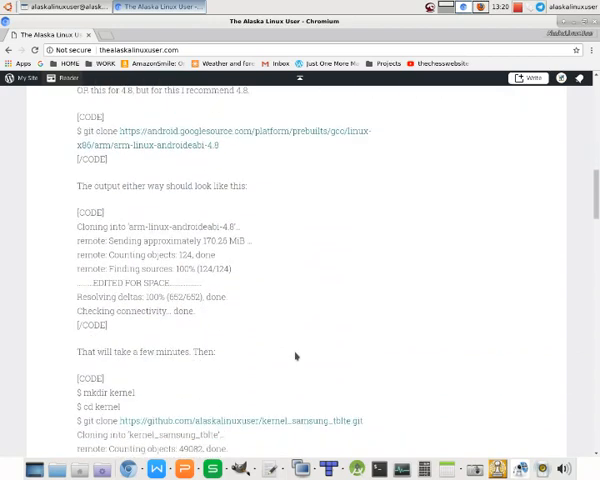
{"action": "scroll", "scroll_direction": "down", "scroll_amount": 3}
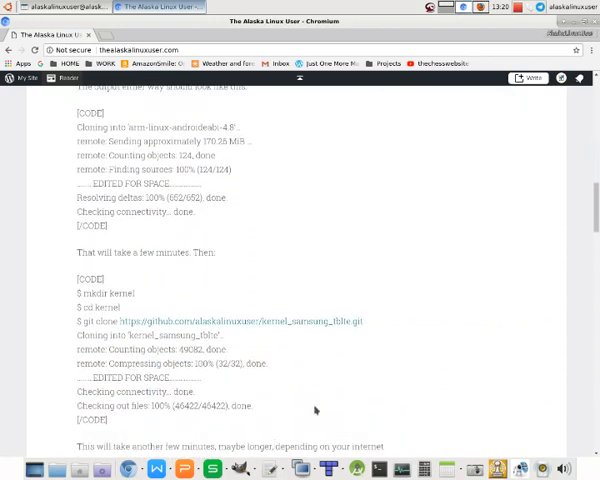
{"action": "scroll", "scroll_direction": "down", "scroll_amount": 3}
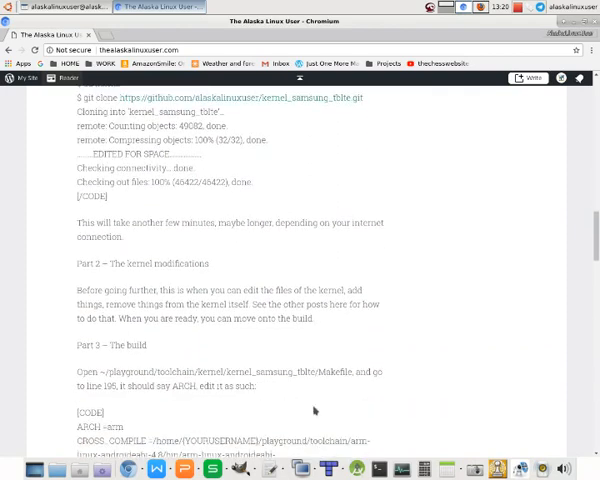
{"action": "mouse_move", "coordinate": [308, 414]}
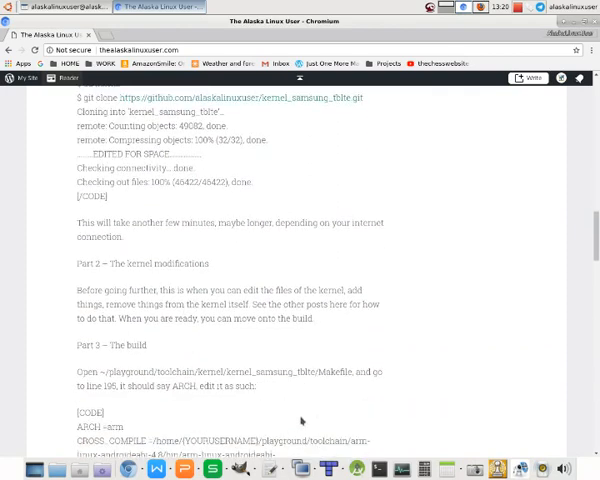
{"action": "scroll", "scroll_direction": "up", "scroll_amount": 3}
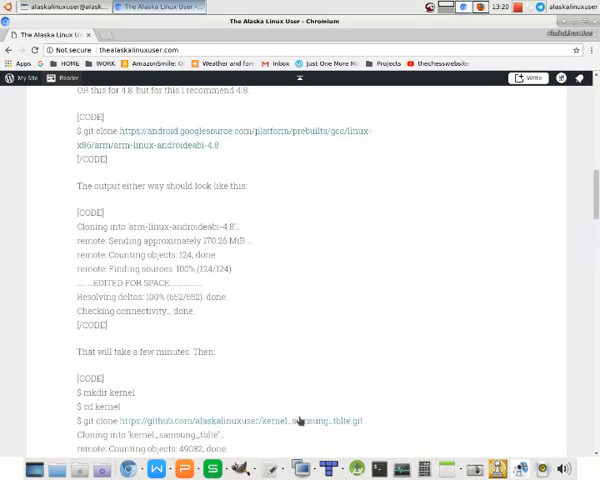
{"action": "scroll", "scroll_direction": "up", "scroll_amount": 3}
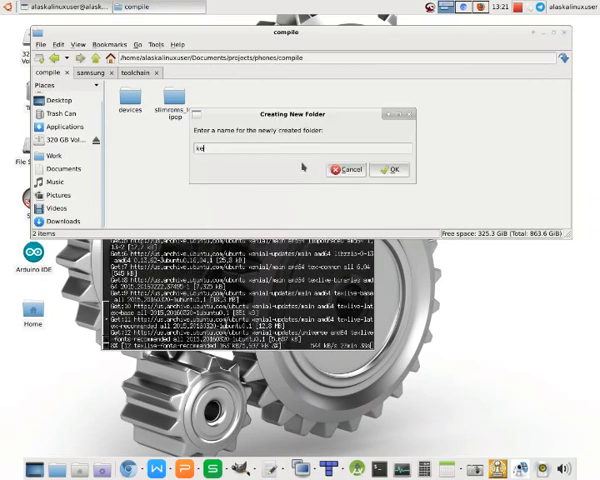
Step: Create a new folder named kernelWork and enter it
{"action": "type", "text": "kernelWork"}
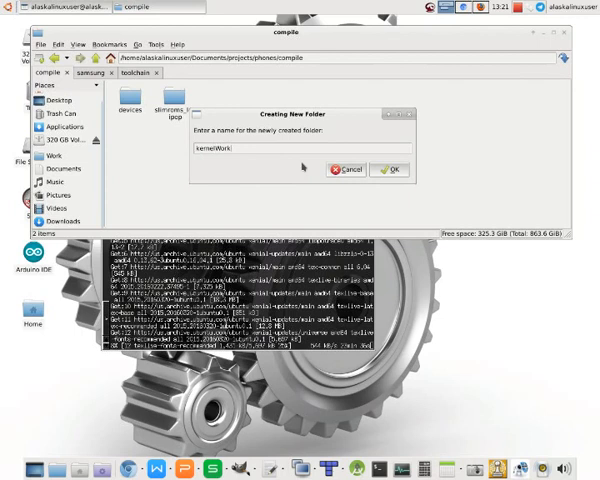
{"action": "left_click", "coordinate": [388, 168]}
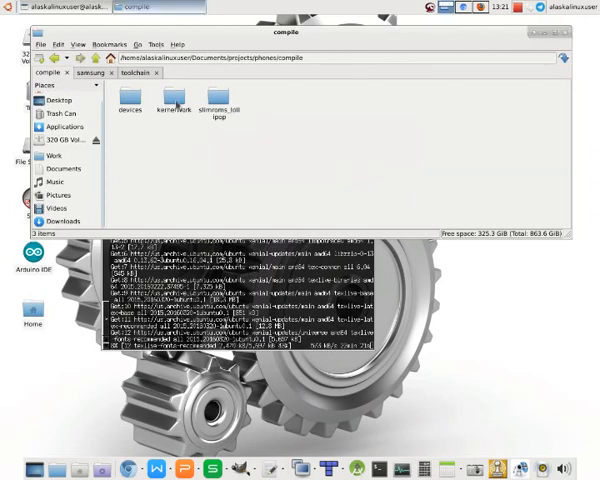
{"action": "double_click", "coordinate": [184, 96]}
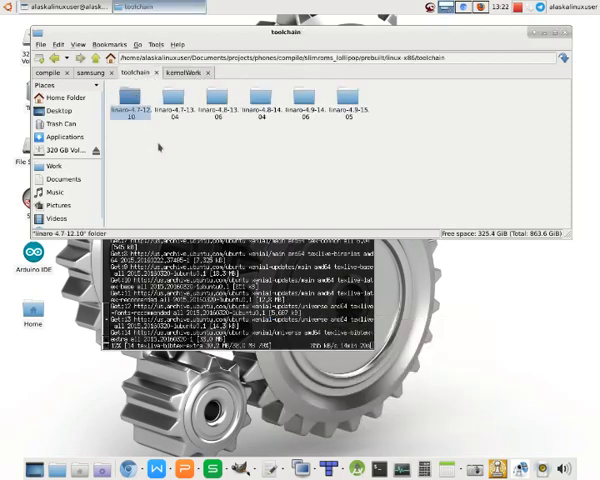
Step: Return to the kernelWork folder, then switch back to the kernel-building article in Chromium
{"action": "left_click", "coordinate": [180, 76]}
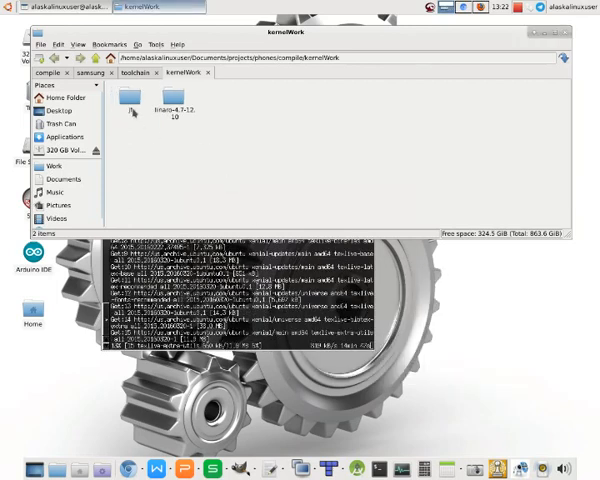
{"action": "left_click", "coordinate": [146, 72]}
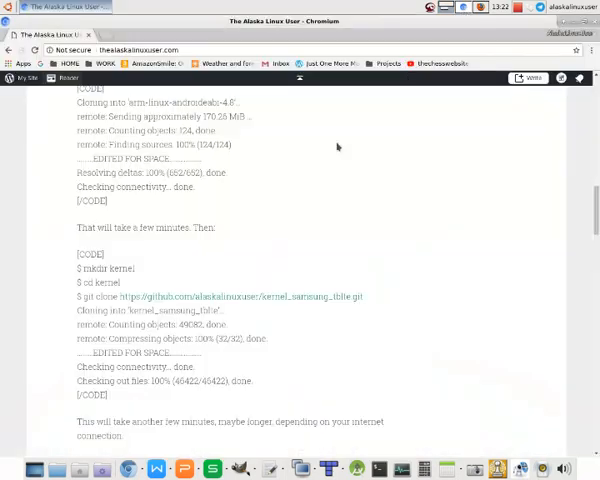
{"action": "mouse_move", "coordinate": [364, 252]}
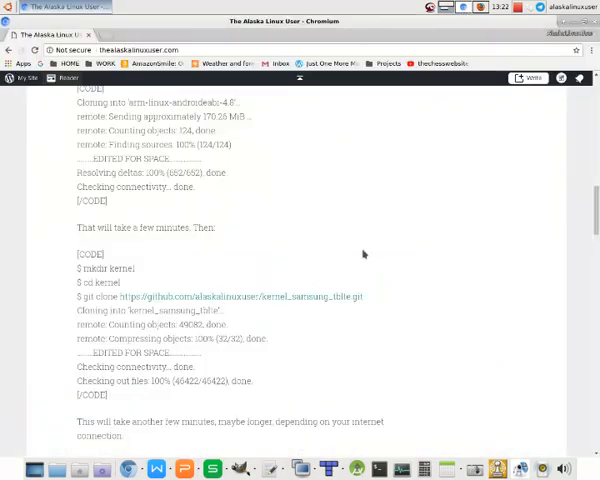
{"action": "scroll", "scroll_direction": "down", "scroll_amount": 3}
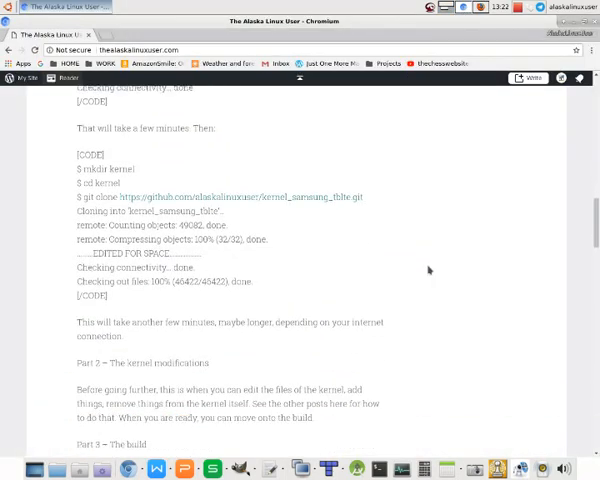
{"action": "scroll", "scroll_direction": "down", "scroll_amount": 3}
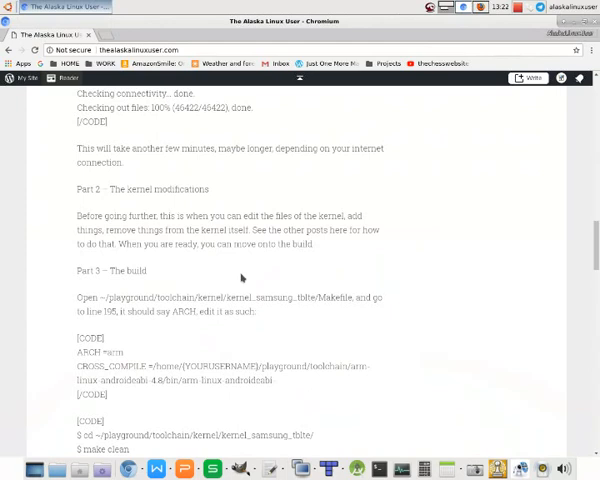
{"action": "scroll", "scroll_direction": "down", "scroll_amount": 3}
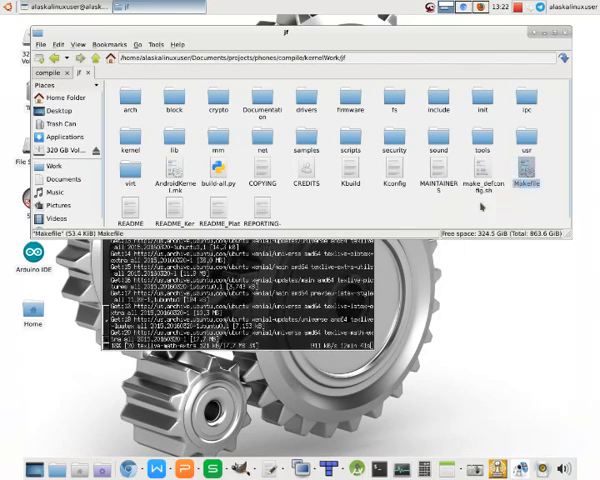
Step: Open the kernel Makefile in Mousepad and scroll to its CROSS_COMPILE section
{"action": "double_click", "coordinate": [512, 184]}
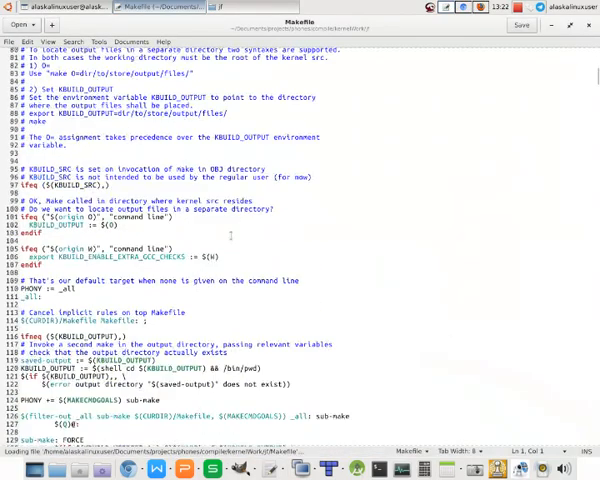
{"action": "scroll", "scroll_direction": "down", "scroll_amount": 3}
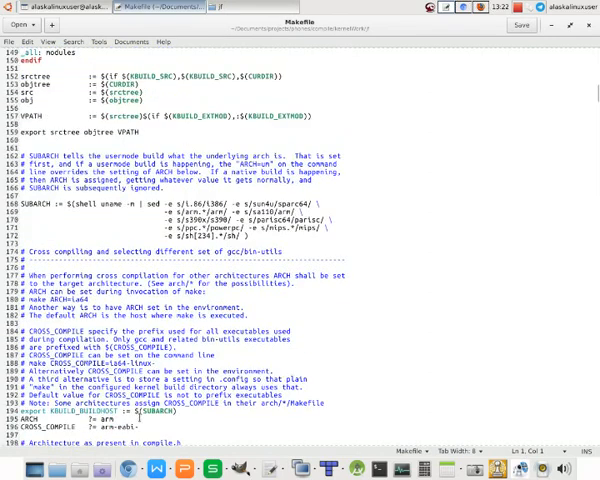
{"action": "scroll", "scroll_direction": "down", "scroll_amount": 3}
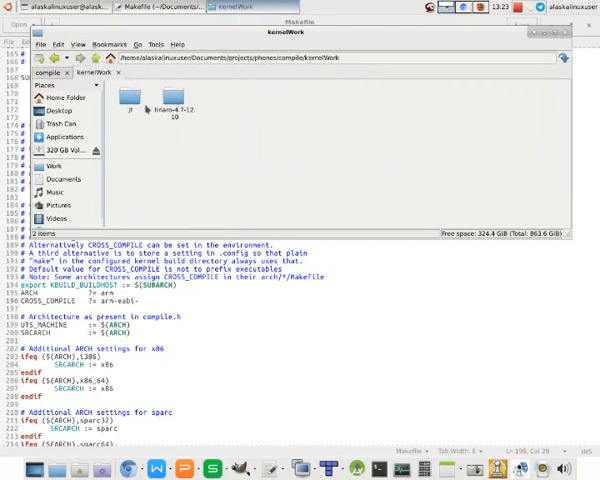
Step: Browse into the toolchain's arm-linux-gnueabihf/bin folder in Thunar
{"action": "double_click", "coordinate": [182, 100]}
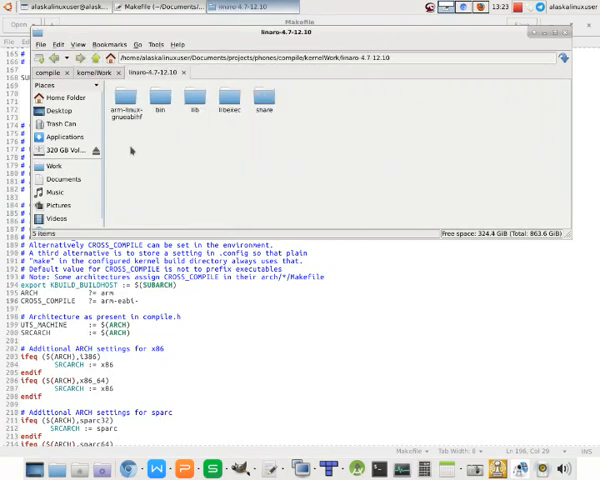
{"action": "left_click", "coordinate": [130, 98]}
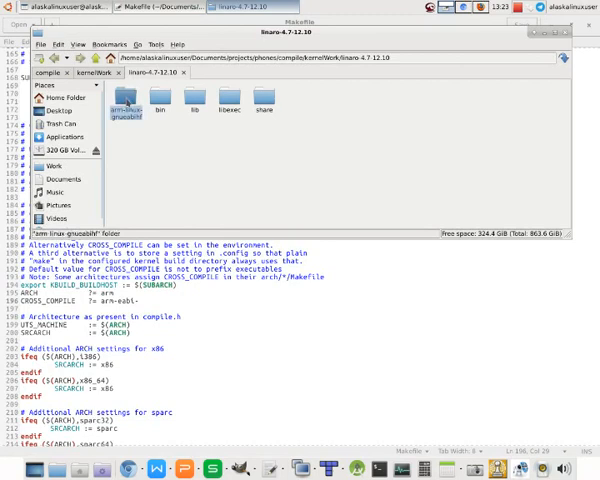
{"action": "double_click", "coordinate": [130, 98]}
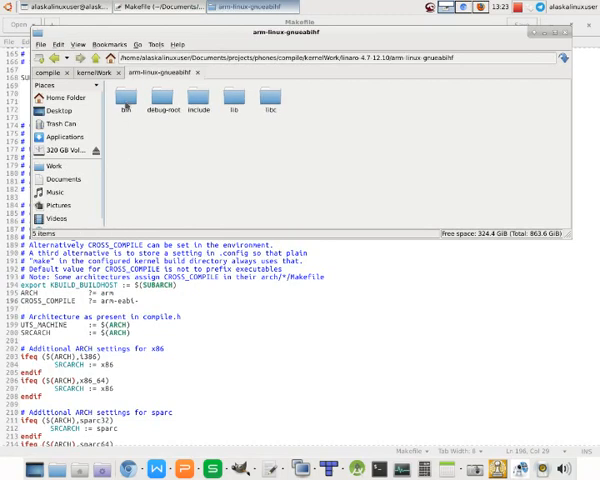
{"action": "double_click", "coordinate": [124, 102]}
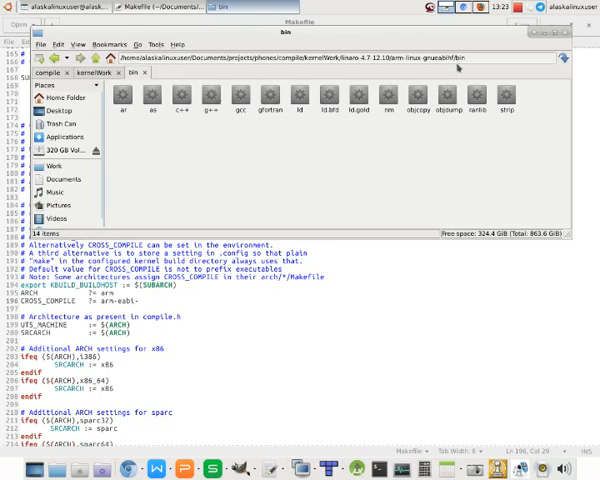
{"action": "mouse_move", "coordinate": [90, 56]}
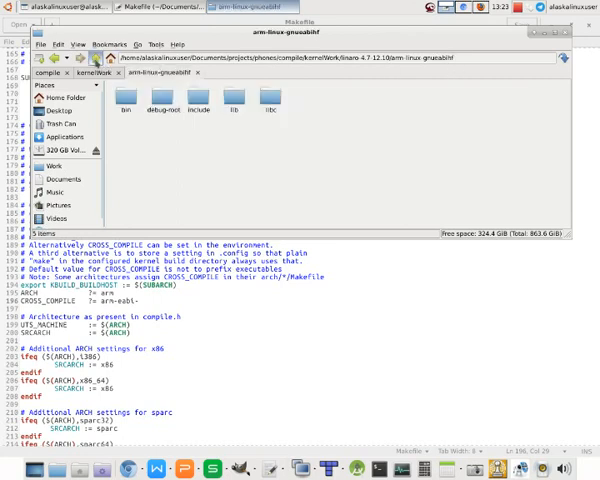
Step: Set the Makefile's CROSS_COMPILE value to the toolchain bin path ending in arm-eabi-
{"action": "double_click", "coordinate": [124, 96]}
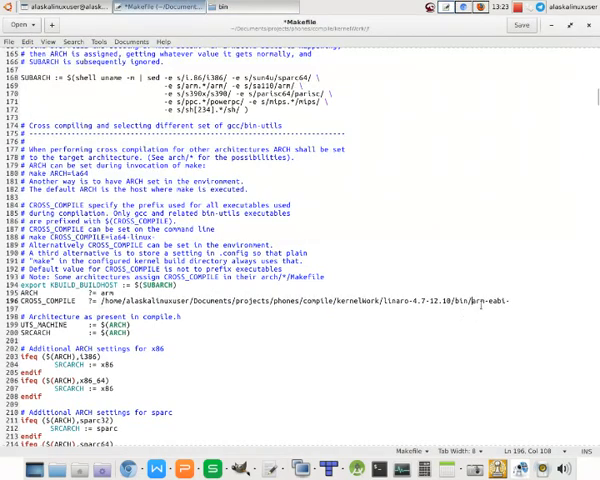
{"action": "double_click", "coordinate": [490, 302]}
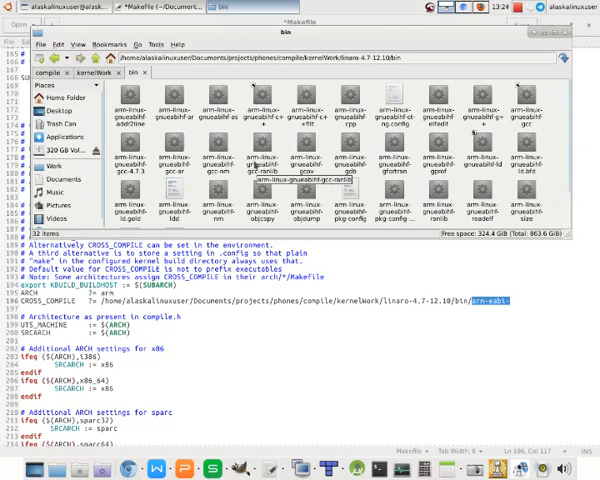
{"action": "left_click", "coordinate": [260, 160]}
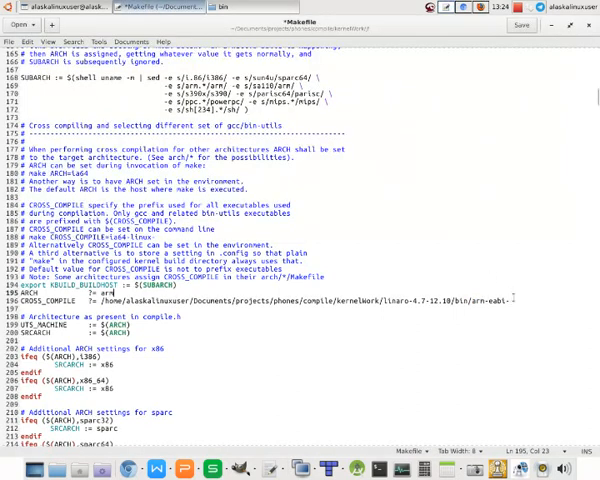
Step: Finish the CROSS_COMPILE value in the Makefile, then navigate Thunar back to the bb folder
{"action": "double_click", "coordinate": [500, 300]}
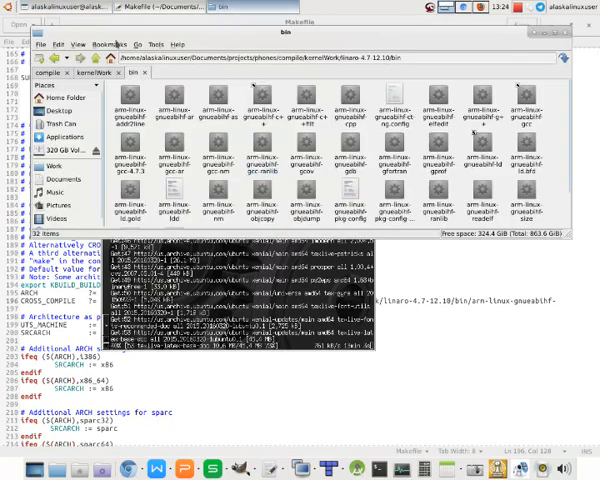
{"action": "left_click", "coordinate": [76, 56]}
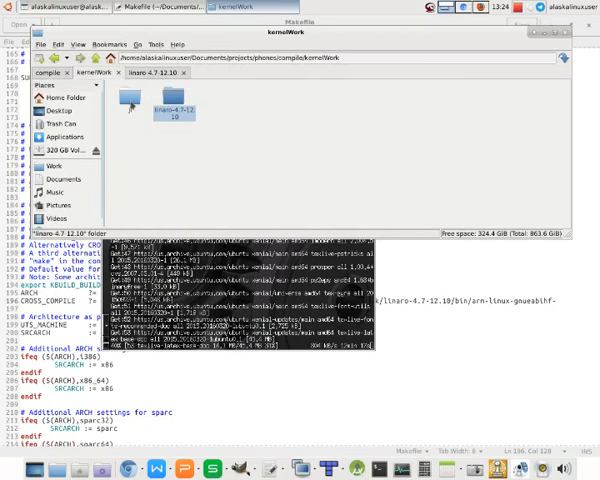
Step: Bring up the online guide's build section with its ARCH, CROSS_COMPILE and make commands
{"action": "double_click", "coordinate": [174, 104]}
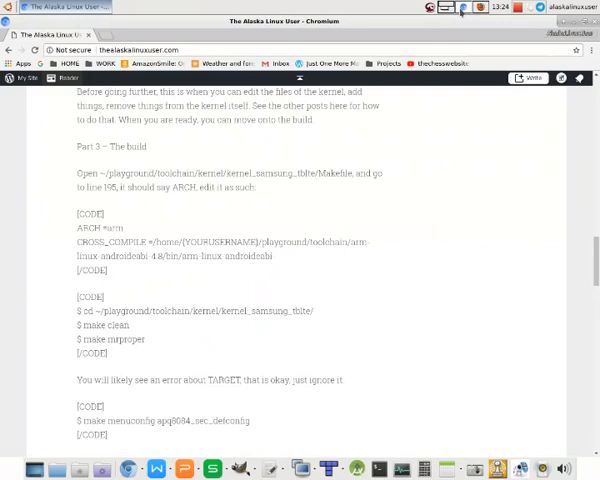
{"action": "mouse_move", "coordinate": [296, 208]}
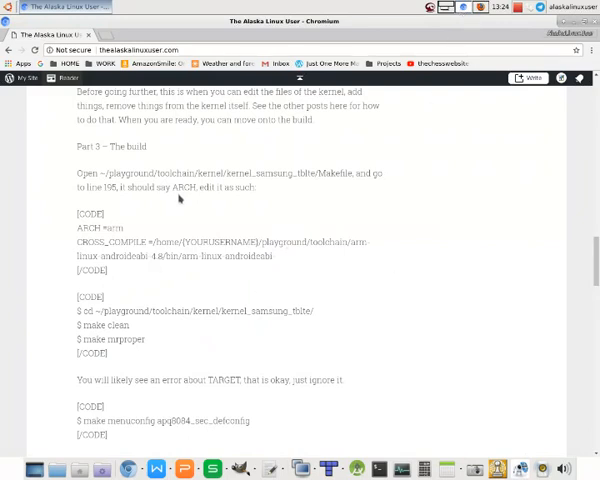
{"action": "mouse_move", "coordinate": [360, 308]}
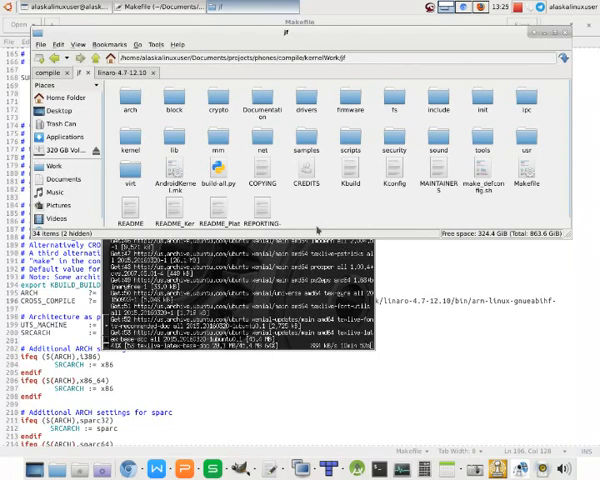
{"action": "mouse_move", "coordinate": [370, 208]}
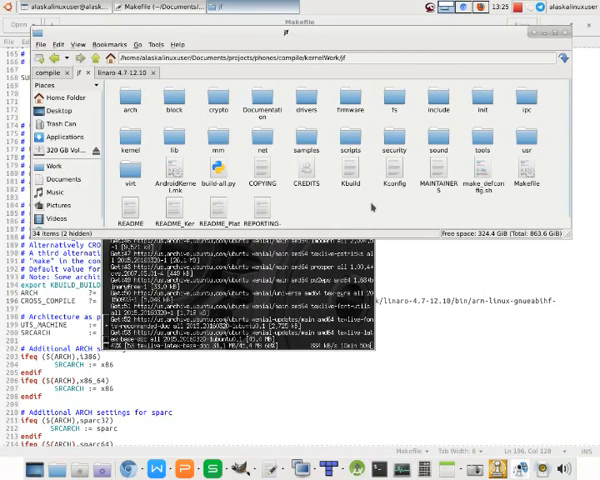
{"action": "mouse_move", "coordinate": [440, 208]}
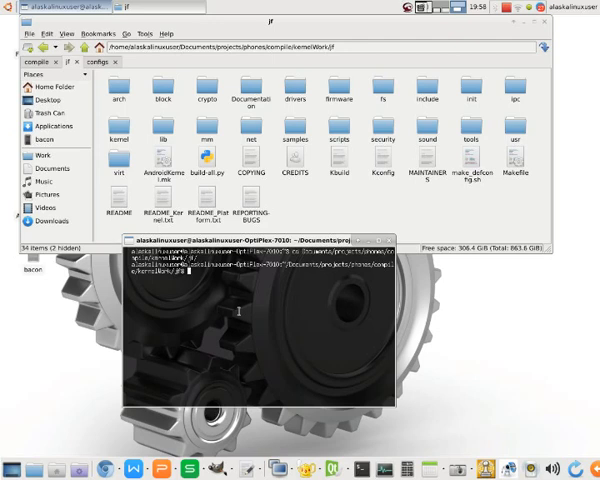
{"action": "type", "text": "make clean"}
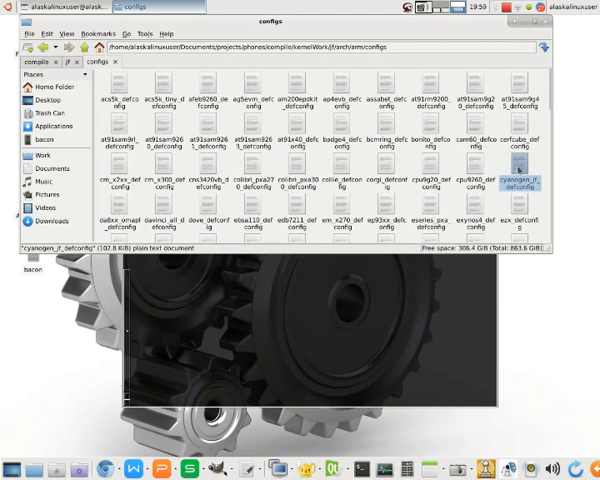
Step: Copy cyanogen_jf_defconfig into the kernel source folder and begin renaming the copy
{"action": "right_click", "coordinate": [524, 164]}
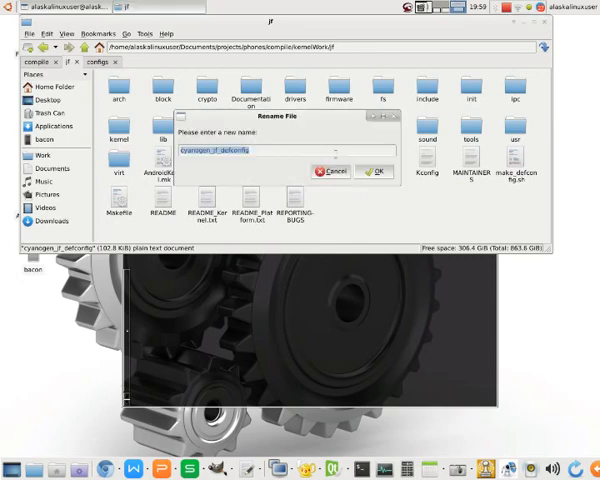
{"action": "type", "text": "cmd"}
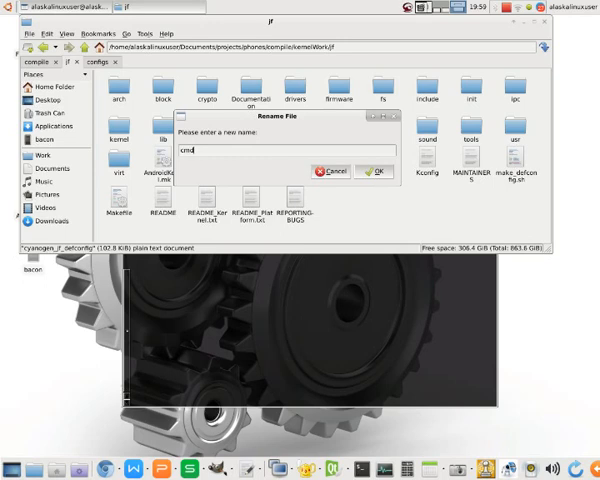
Step: Rename the copied defconfig to .config and run make menuconfig
{"action": "type", "text": "config"}
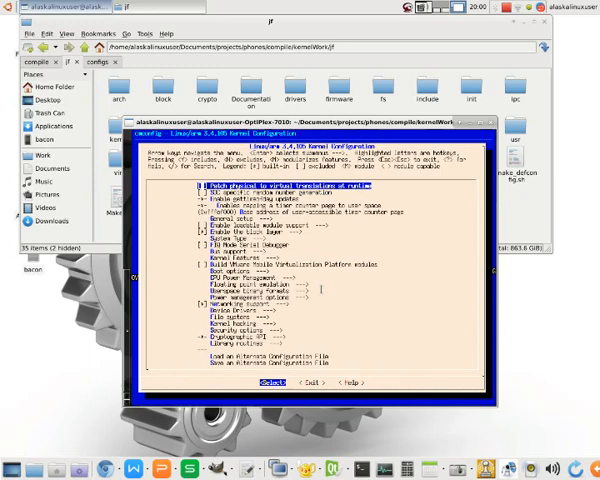
Step: Search menuconfig for CPU_FREQ and enter the CPU Frequency scaling submenu
{"action": "key", "text": "Down"}
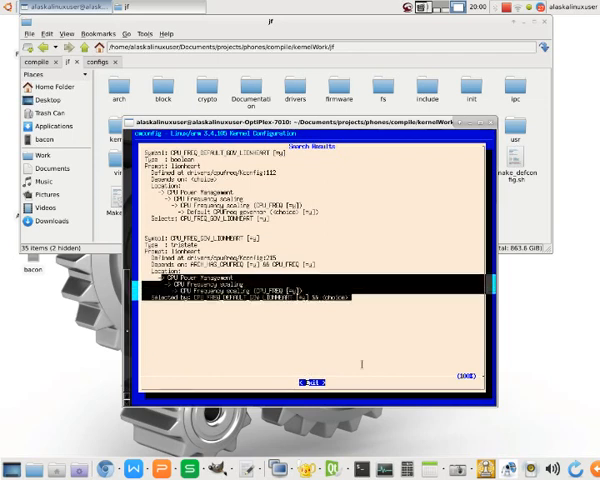
{"action": "left_click", "coordinate": [300, 380]}
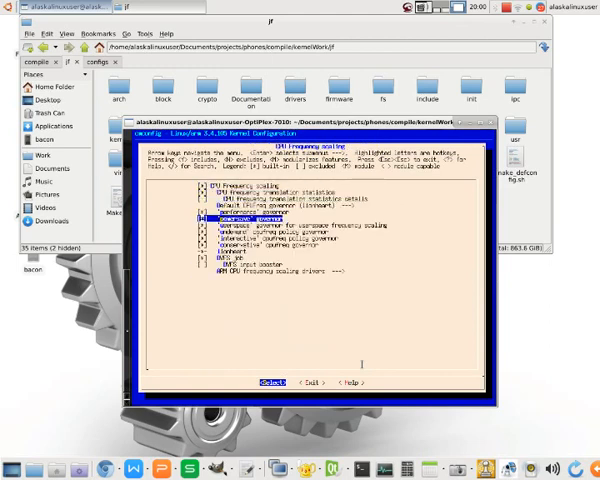
Step: Set the CPU frequency governors to build as modules in the CPU Frequency scaling menu
{"action": "key", "text": "Down"}
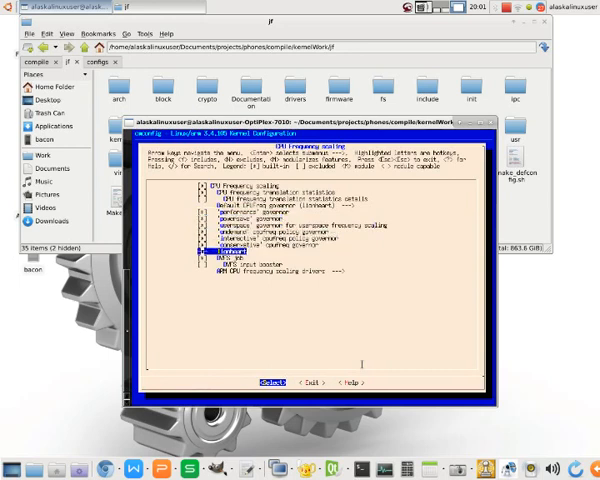
{"action": "key", "text": "Up"}
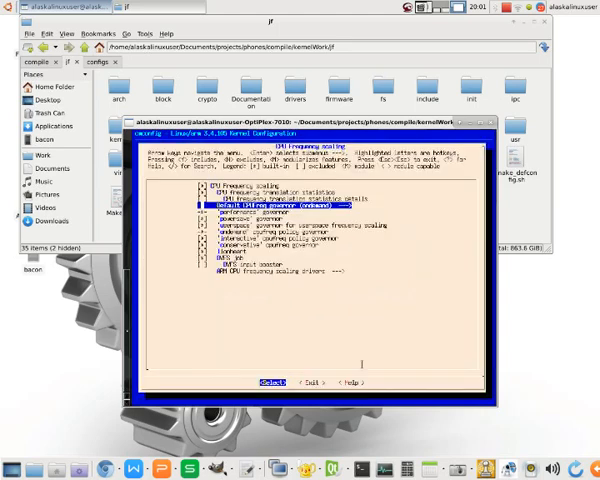
{"action": "key", "text": "Down"}
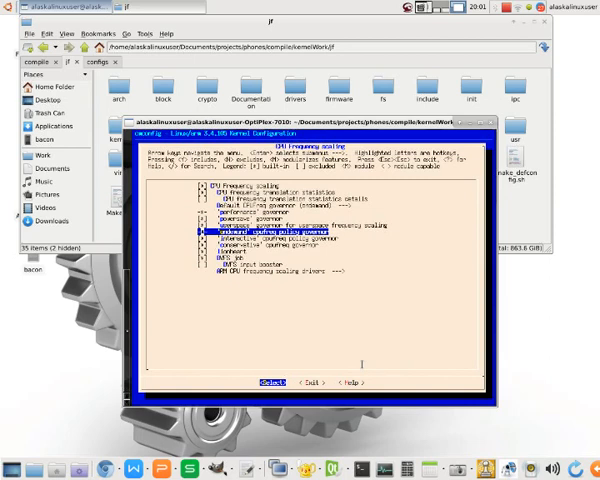
{"action": "key", "text": "Up"}
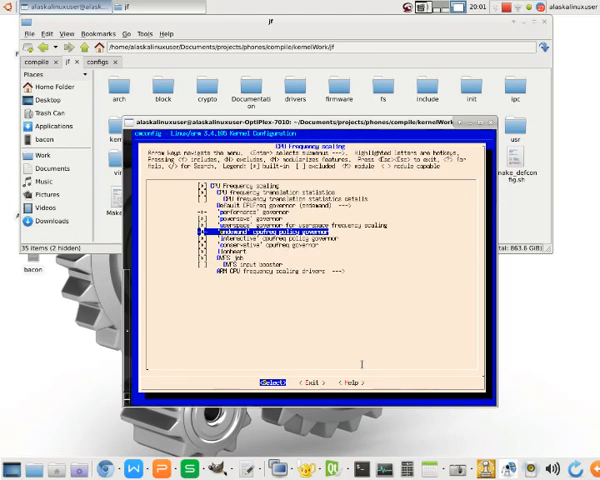
{"action": "key", "text": "Up"}
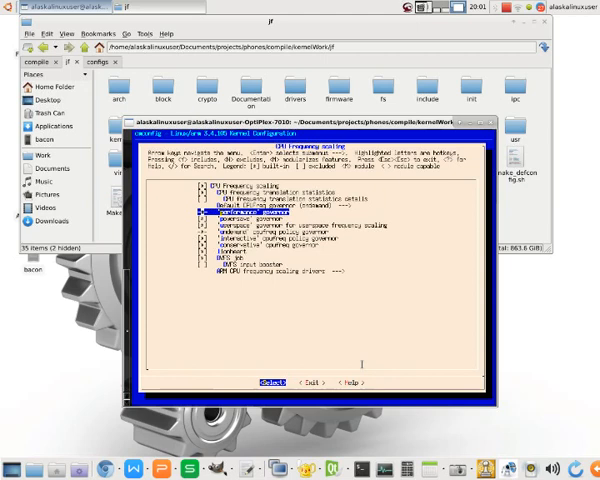
Step: Choose the default CPUFreq governor and return to the main menu
{"action": "key", "text": "Up"}
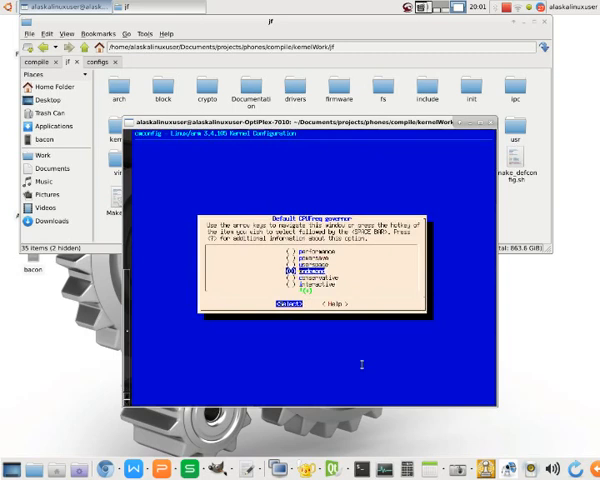
{"action": "key", "text": "Up"}
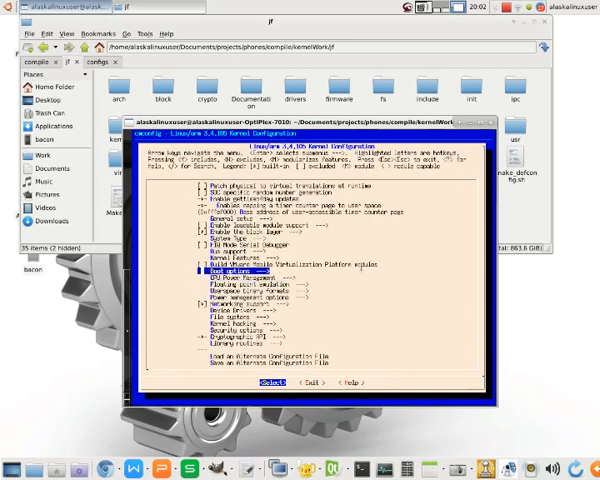
Step: Enter Enable the block layer and reach its IO Schedulers submenu listing the schedulers
{"action": "key", "text": "Up"}
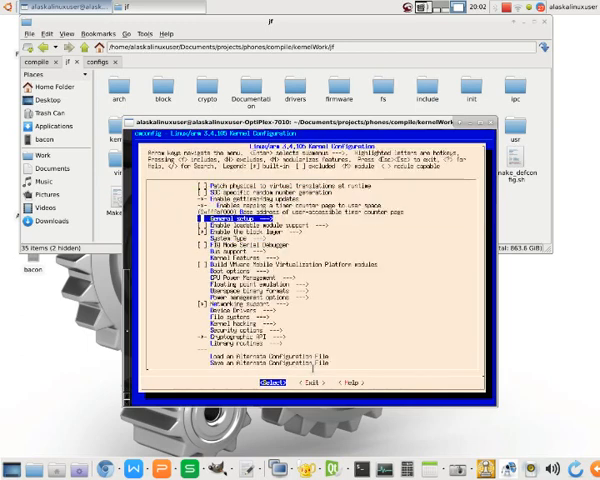
{"action": "key", "text": "Down"}
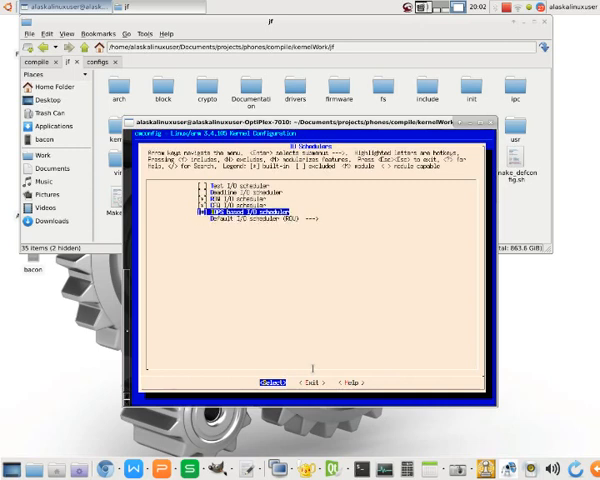
{"action": "key", "text": "Up"}
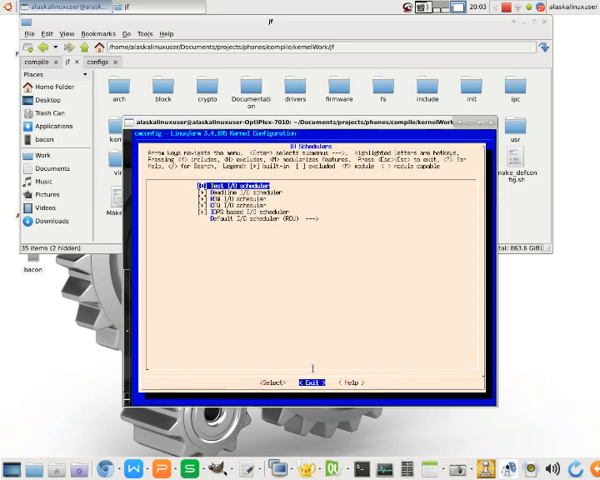
Step: Visit Enable loadable module support, browse module unloading options, and return to IO Schedulers
{"action": "left_click", "coordinate": [318, 384]}
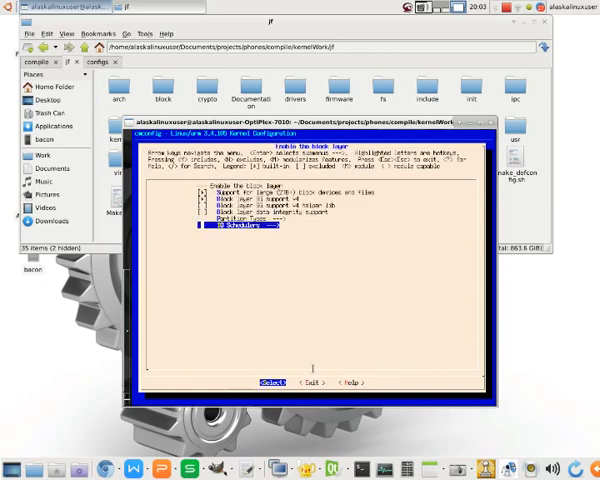
{"action": "key", "text": "Up"}
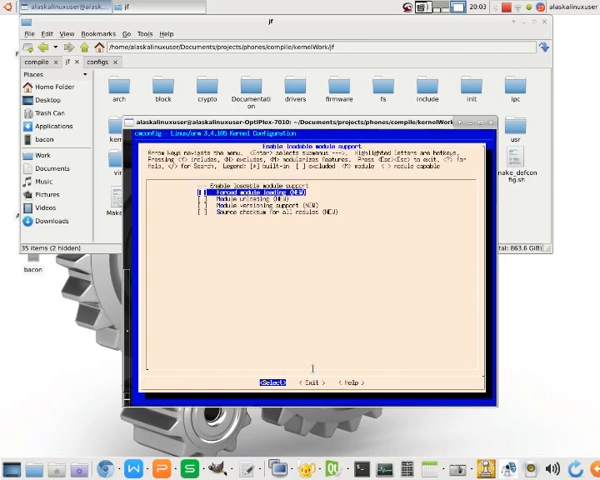
{"action": "key", "text": "Down"}
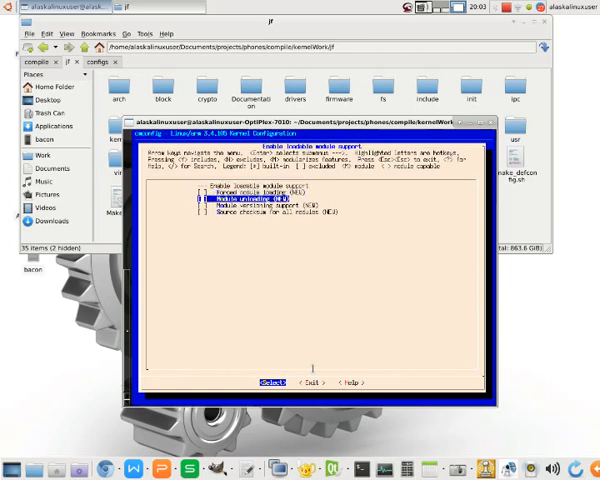
{"action": "key", "text": "Down"}
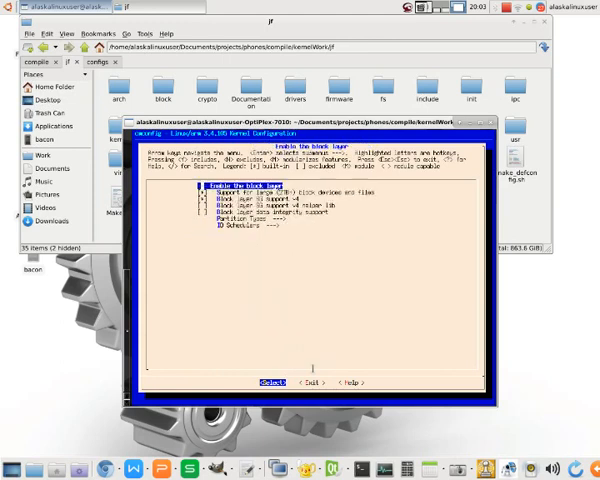
{"action": "key", "text": "Down"}
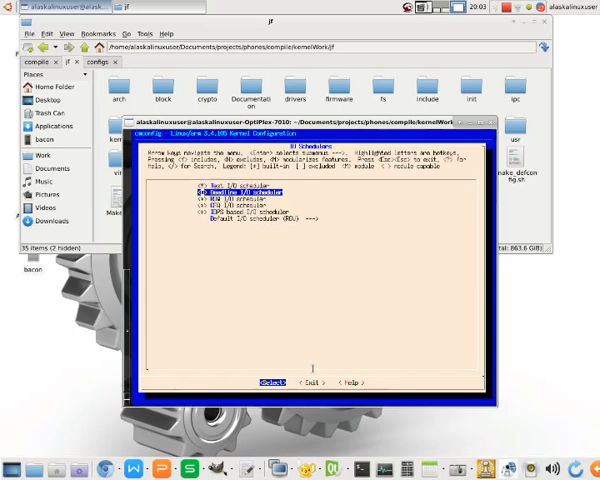
Step: Change how an I/O scheduler entry is built, then leave to the main menu
{"action": "key", "text": "Up"}
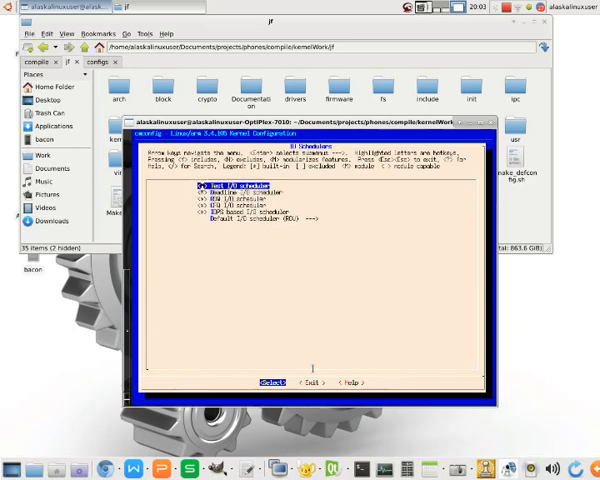
{"action": "key", "text": "Down"}
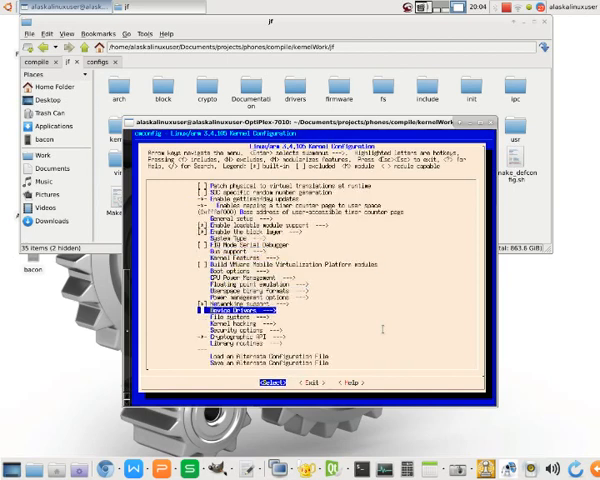
Step: View the Networking support help text, close it, and reopen IO Schedulers
{"action": "key", "text": "Down"}
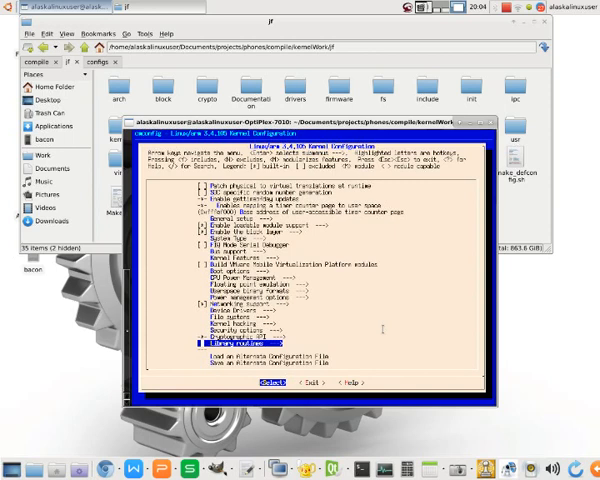
{"action": "key", "text": "Up"}
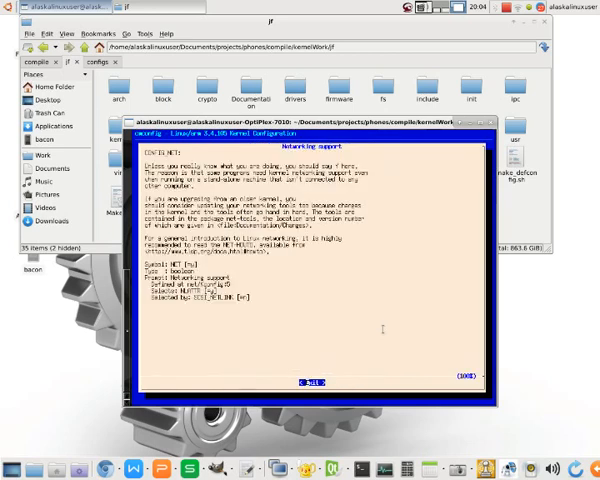
{"action": "left_click", "coordinate": [308, 380]}
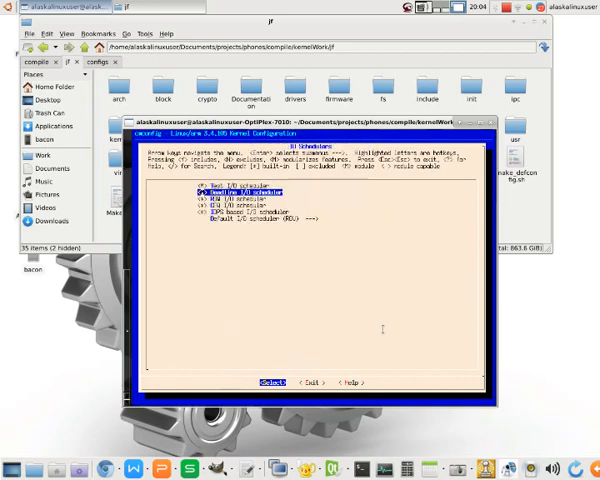
{"action": "key", "text": "Down"}
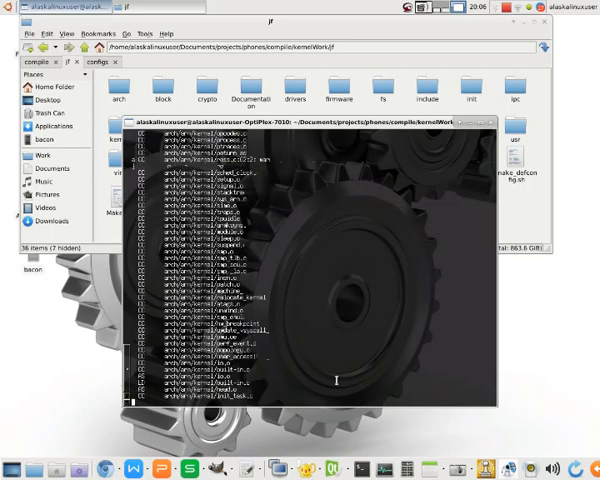
Step: Scroll through the streaming make compilation output of the kernel build
{"action": "scroll", "scroll_direction": "down", "scroll_amount": 3}
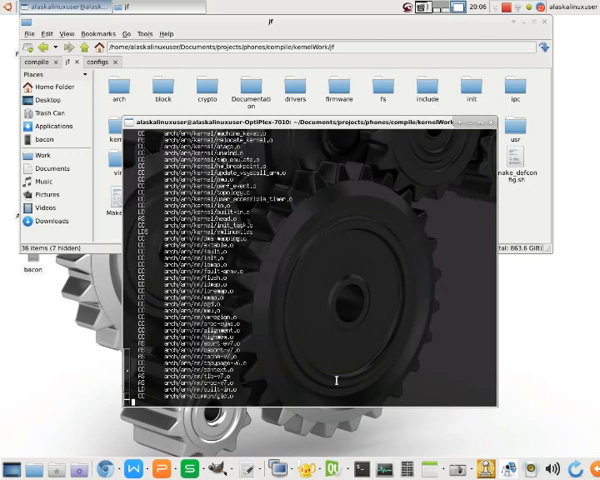
{"action": "scroll", "scroll_direction": "down", "scroll_amount": 3}
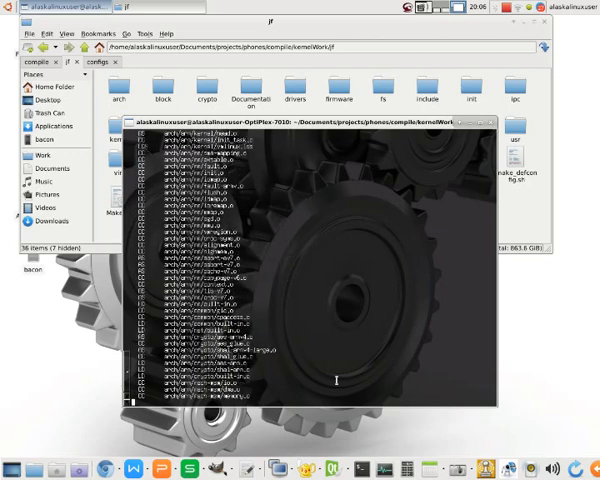